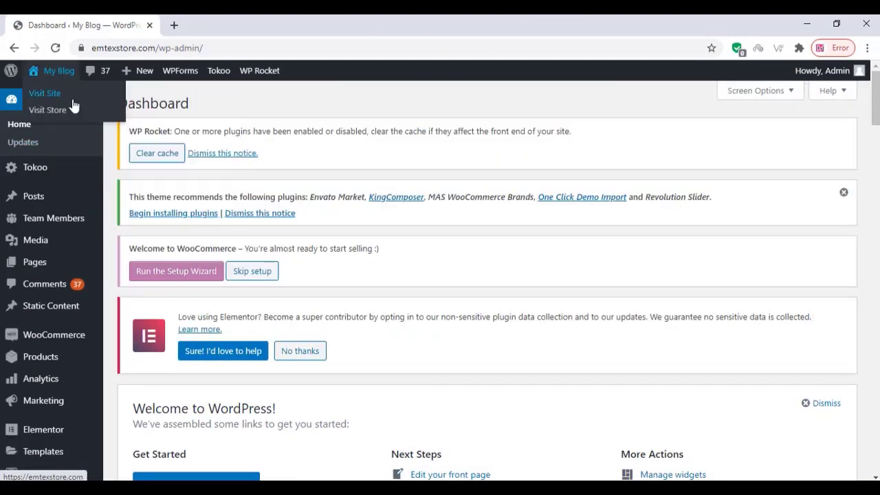
- Go to Plugins > Add New to search for and install the Click to Chat plugin
click(44, 93)
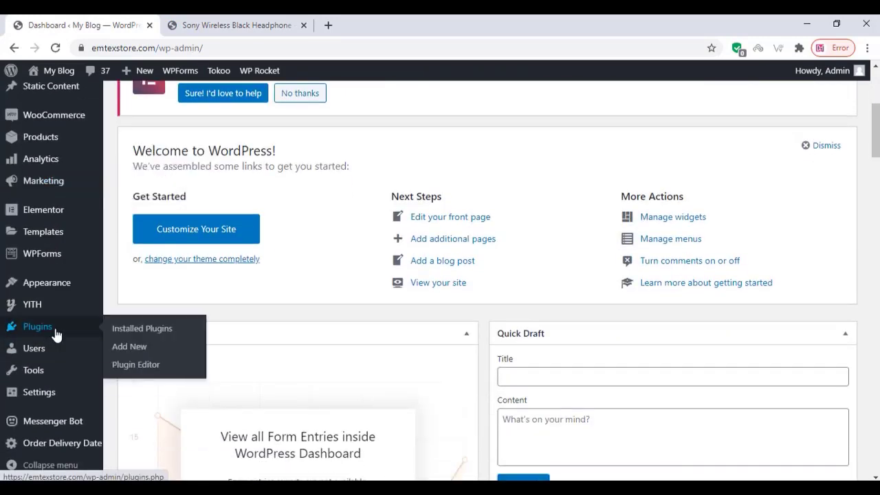
click(128, 346)
text(click to chat)
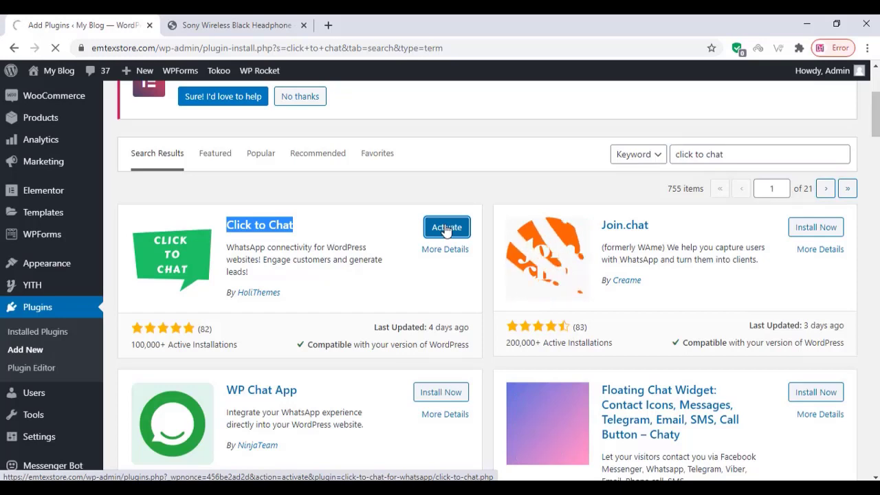
- Activate the newly installed Click to Chat plugin
click(446, 227)
text(+911234)
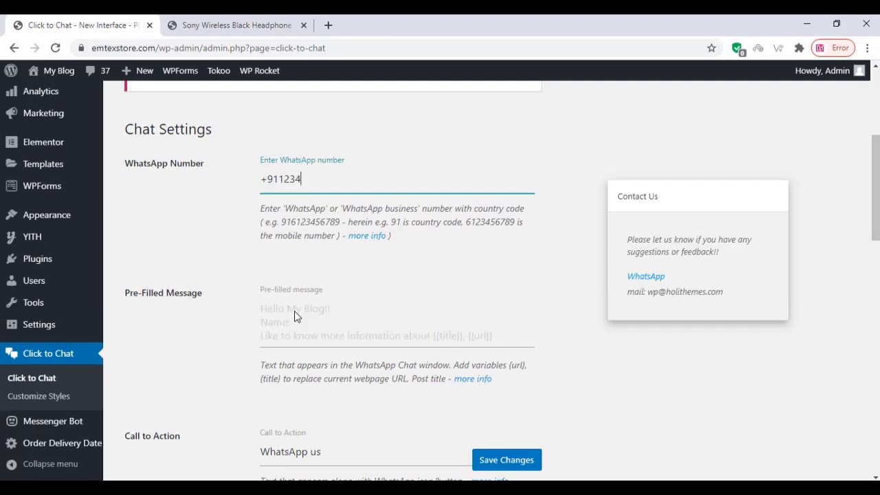